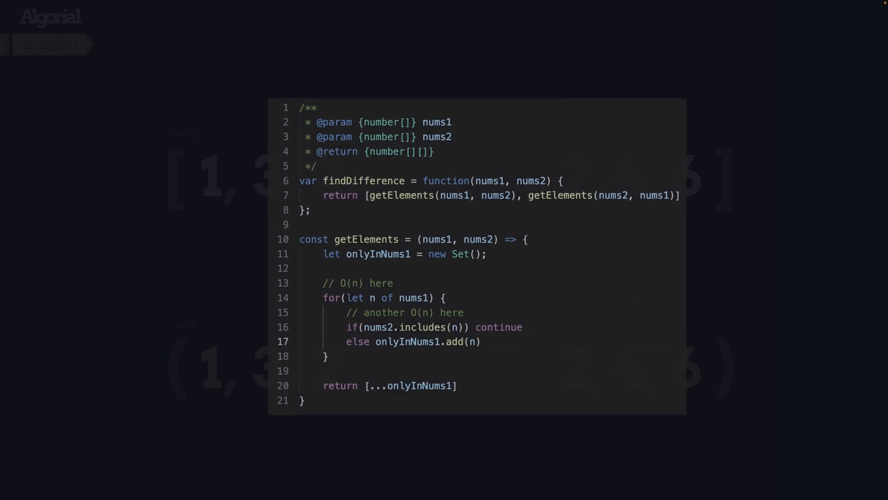
# - Move from the includes-based slide to the LeetCode editor and start set1 = new Set(nums1)
pyautogui.doubleClick(414, 326)
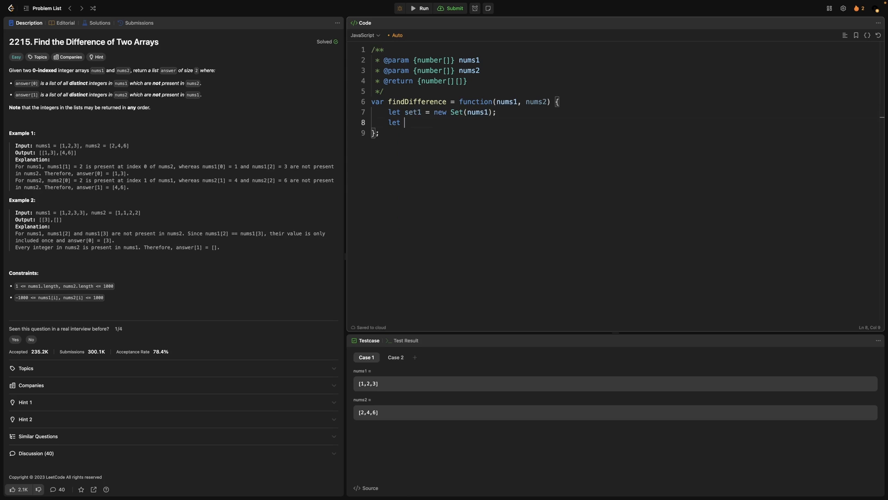
# - Write set2, for-of loops using has/add into res1/res2, and return [[...res1], [...res2]]
pyautogui.write('set2 = new Set(nums2);')
pyautogui.write('let res2 =')
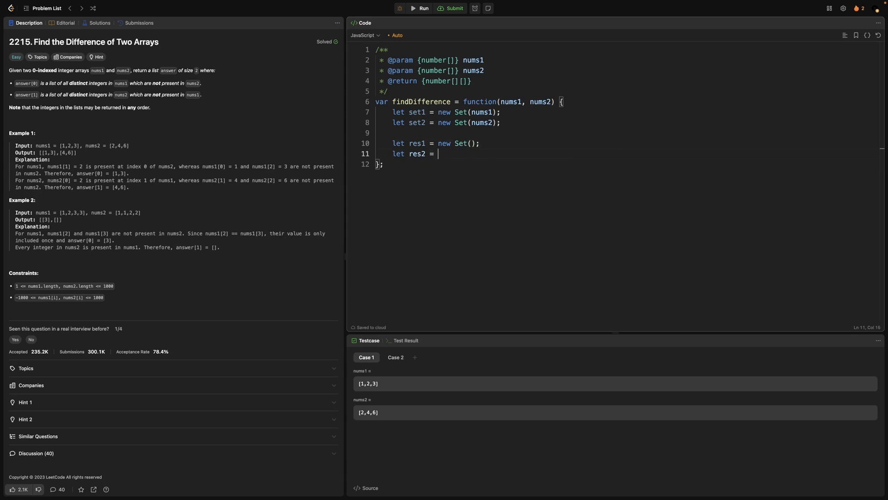
pyautogui.write('for')
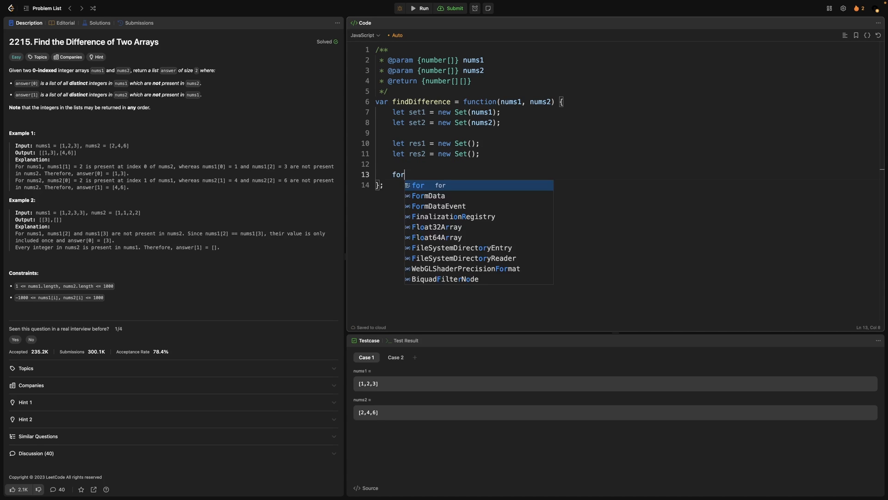
pyautogui.write('(let n of set1) {')
pyautogui.write('if(!set1.')
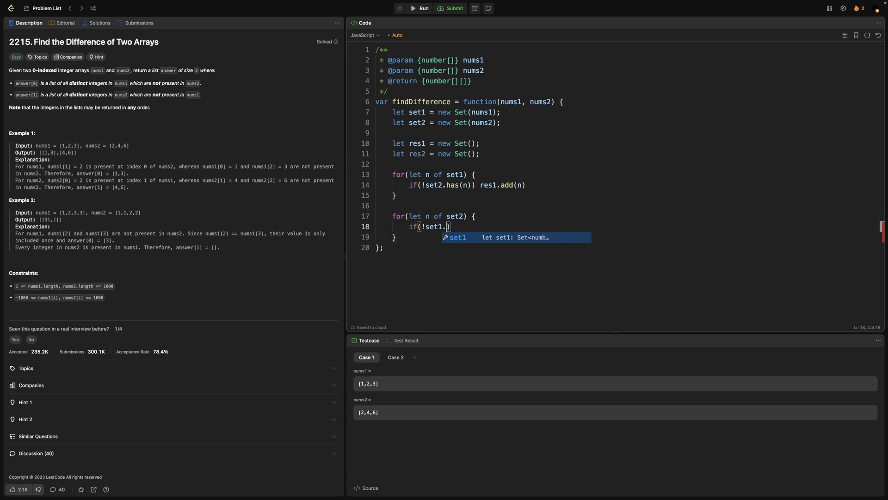
pyautogui.write('has(n)) res')
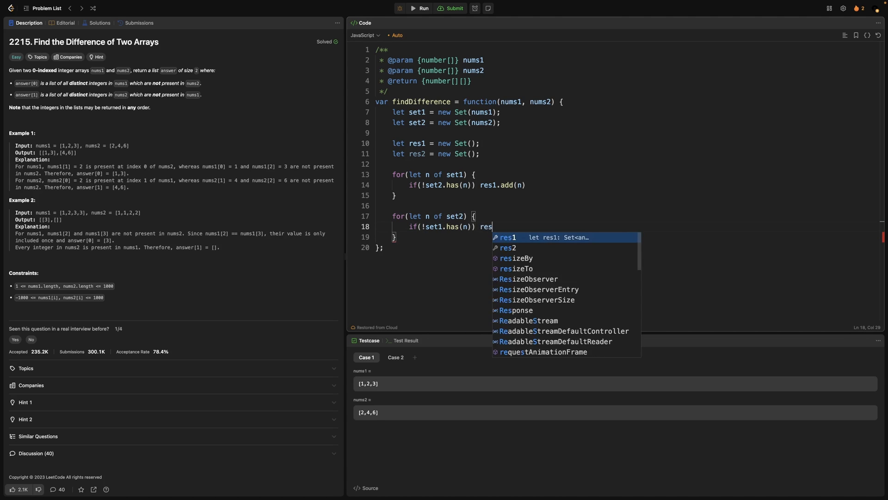
pyautogui.write('2.add(n)')
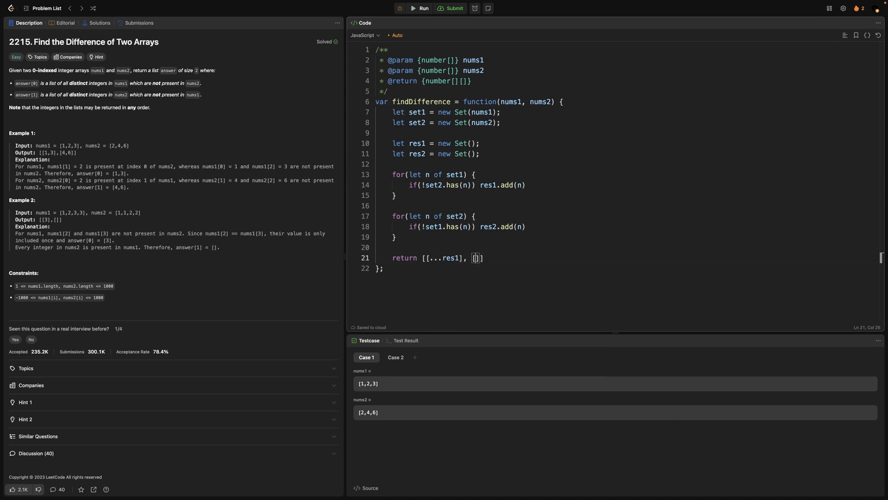
pyautogui.write('...res2')
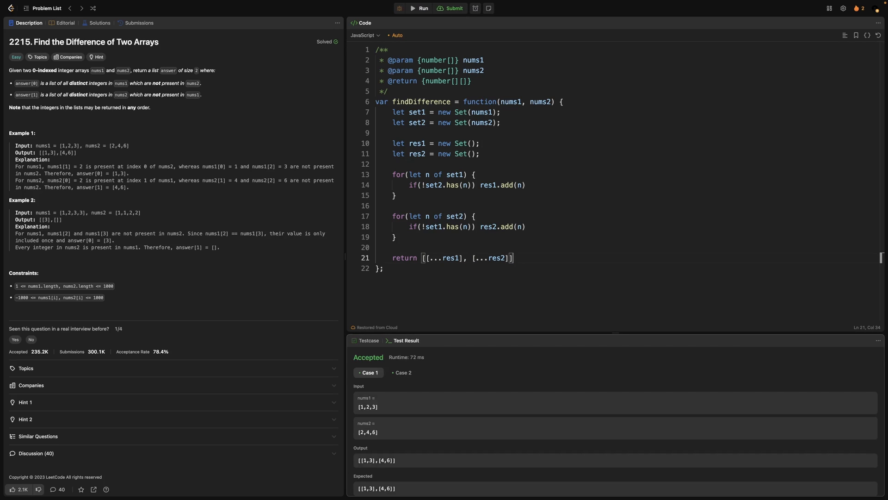
# - Submit the two-loop solution, see Accepted, and return to the description to start over
pyautogui.click(452, 8)
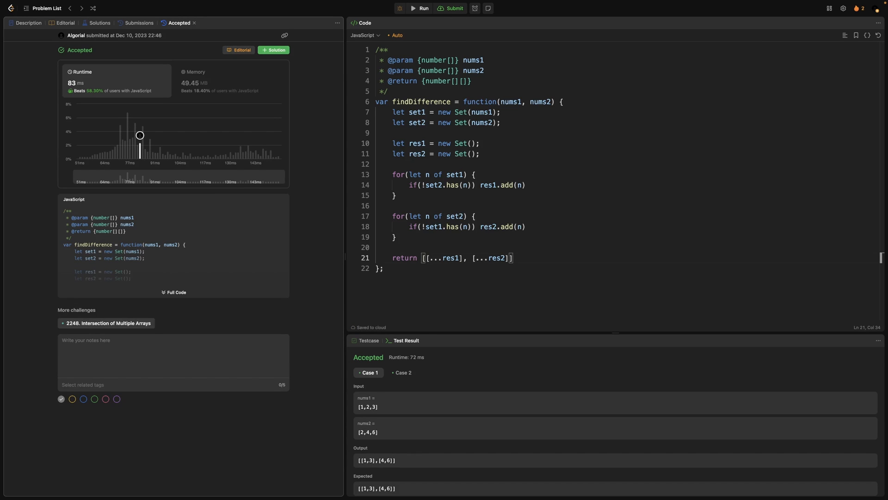
pyautogui.click(27, 22)
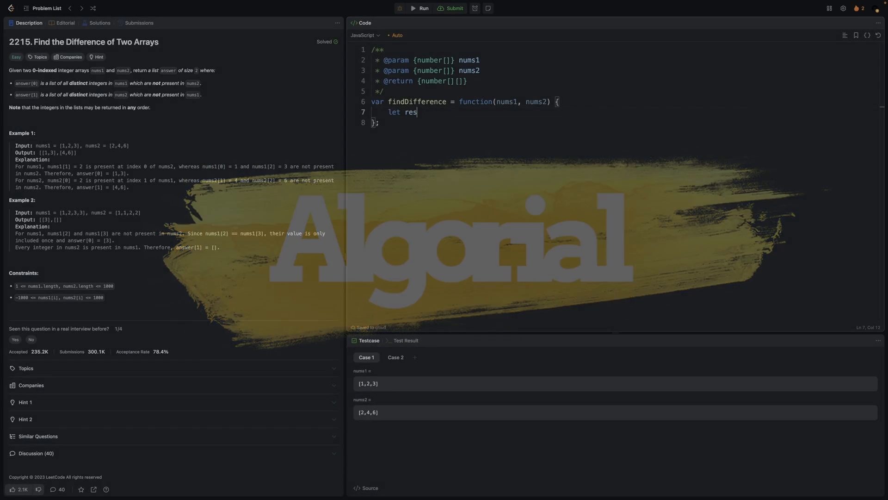
# - Write res1/res2 sets, a loop deleting n from both when res2.has(n), returning [[...res1], [...res2]]
pyautogui.write('1 = new Set(nums1)')
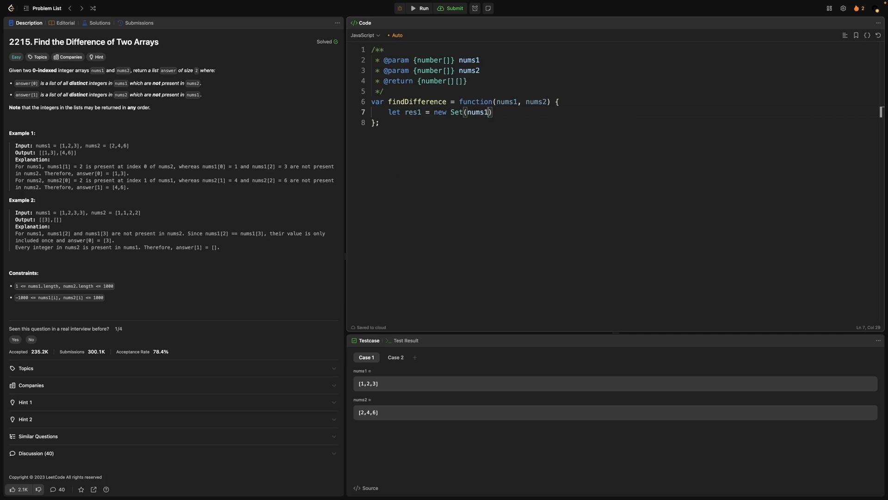
pyautogui.write('let res2 = new Set()')
pyautogui.write('for(let ')
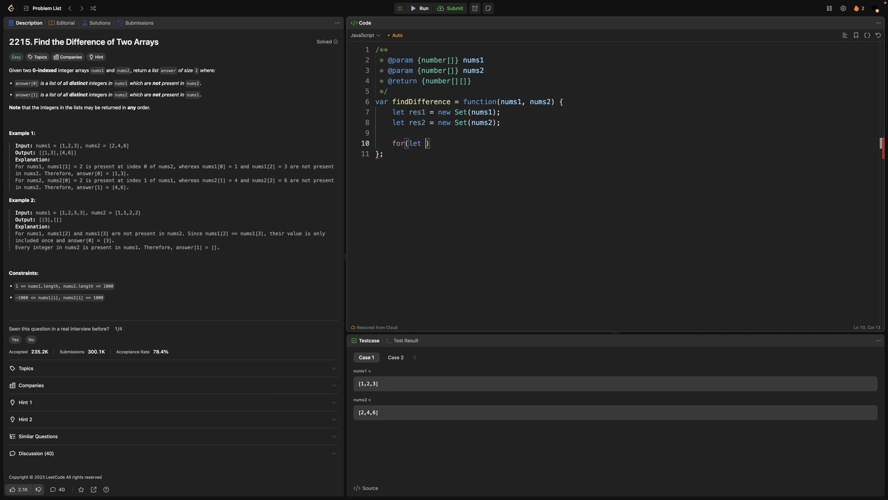
pyautogui.write('n of res1) {')
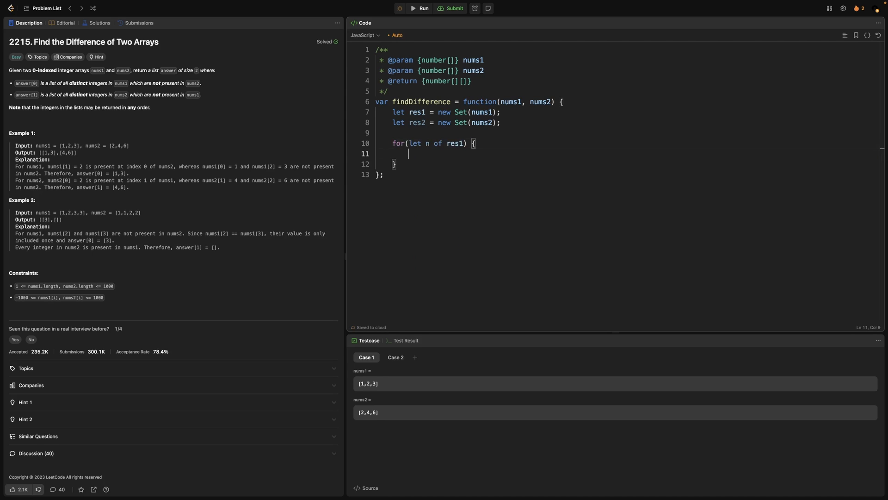
pyautogui.write('if(res2.)')
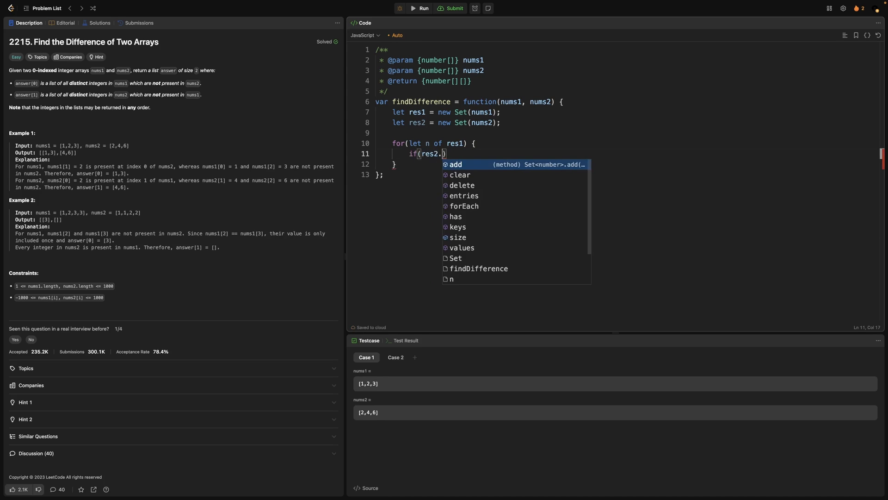
pyautogui.write('has(n)) {')
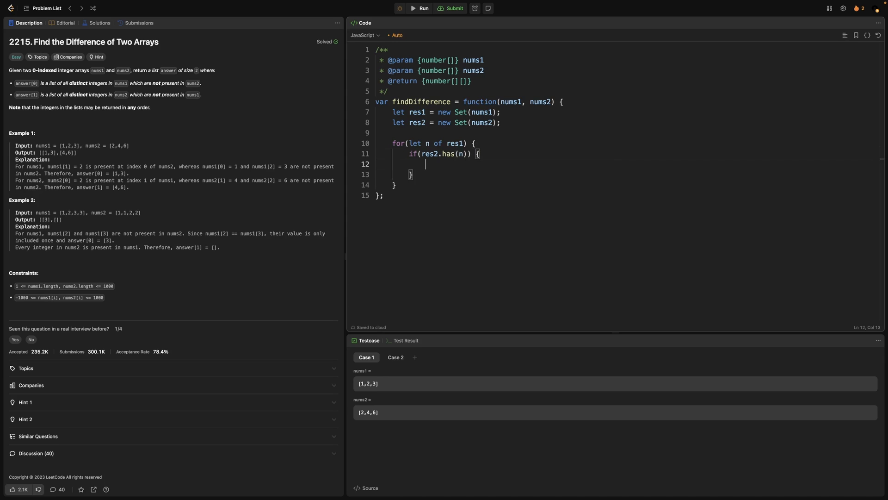
pyautogui.write('res1.delete(n)')
pyautogui.write('return')
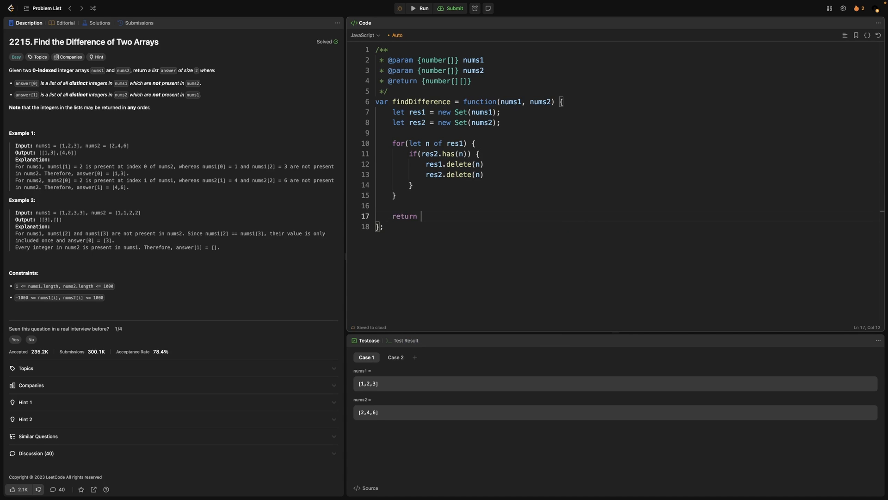
pyautogui.write('[[...res1], ]')
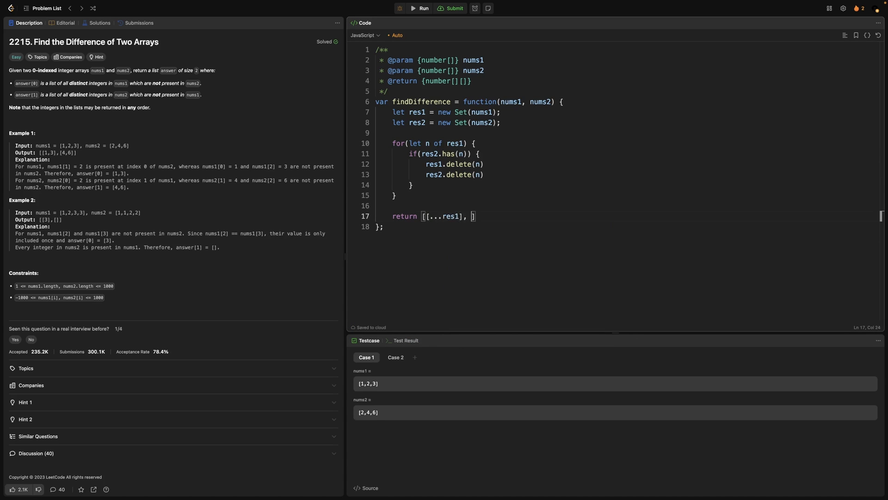
# - Run the delete-common-values version to get Case 1 Accepted, then submit it
pyautogui.click(452, 8)
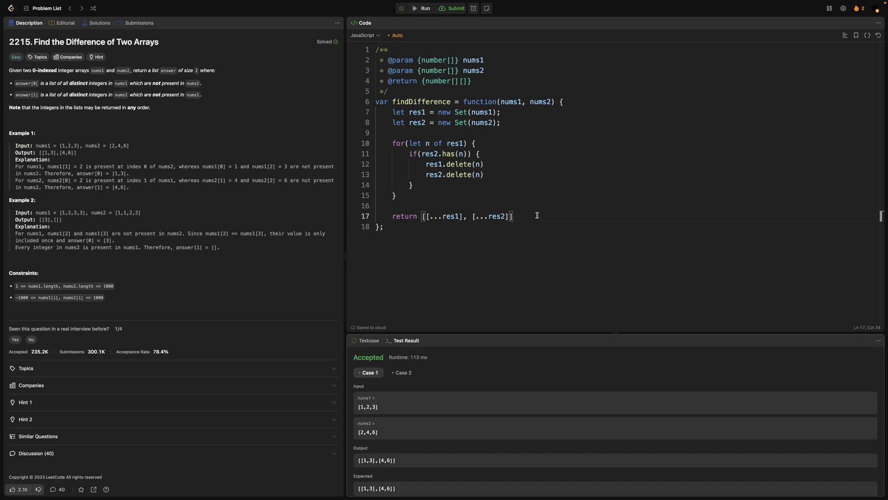
pyautogui.click(456, 8)
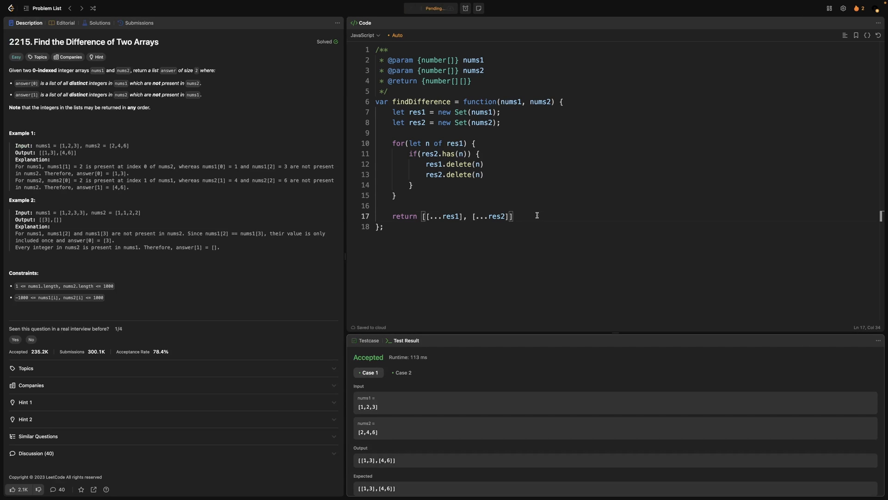